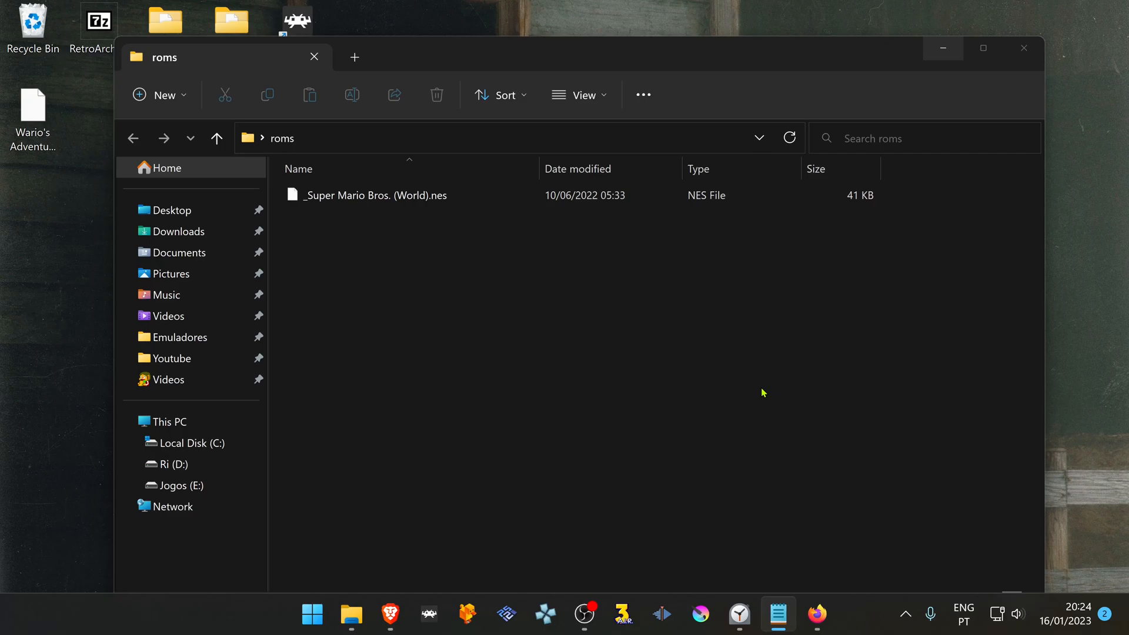
{"action": "mouse_move", "coordinate": [532, 228]}
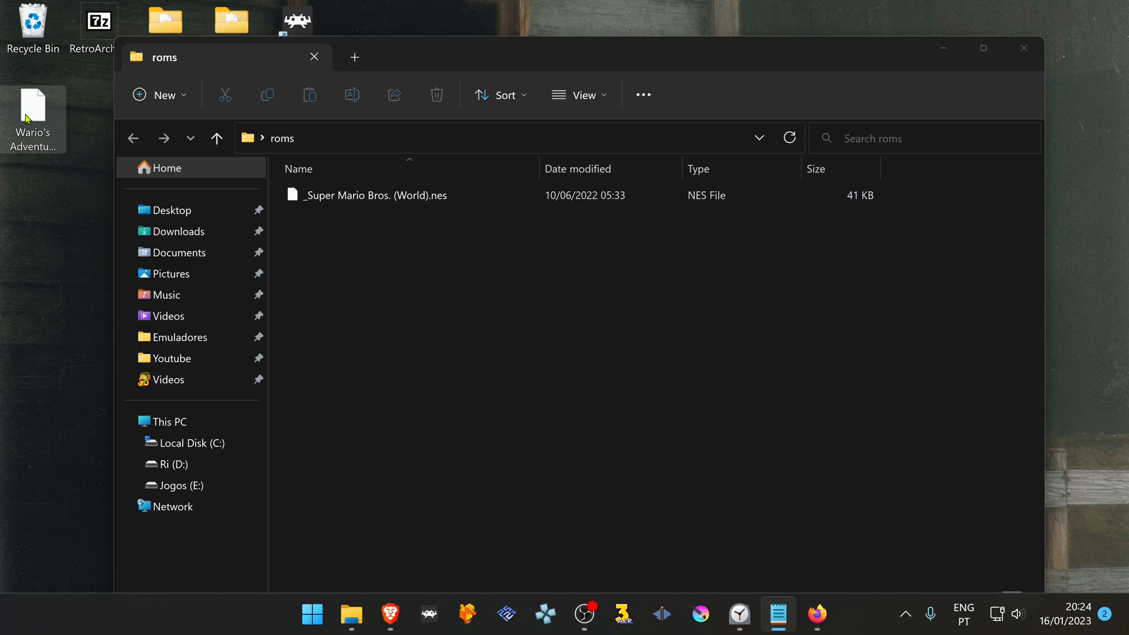
Step: Move the Wario's Adventure .ips into roms and rename the Super Mario Bros. .nes to match it
{"action": "left_click_drag", "start_coordinate": [33, 111], "coordinate": [414, 353]}
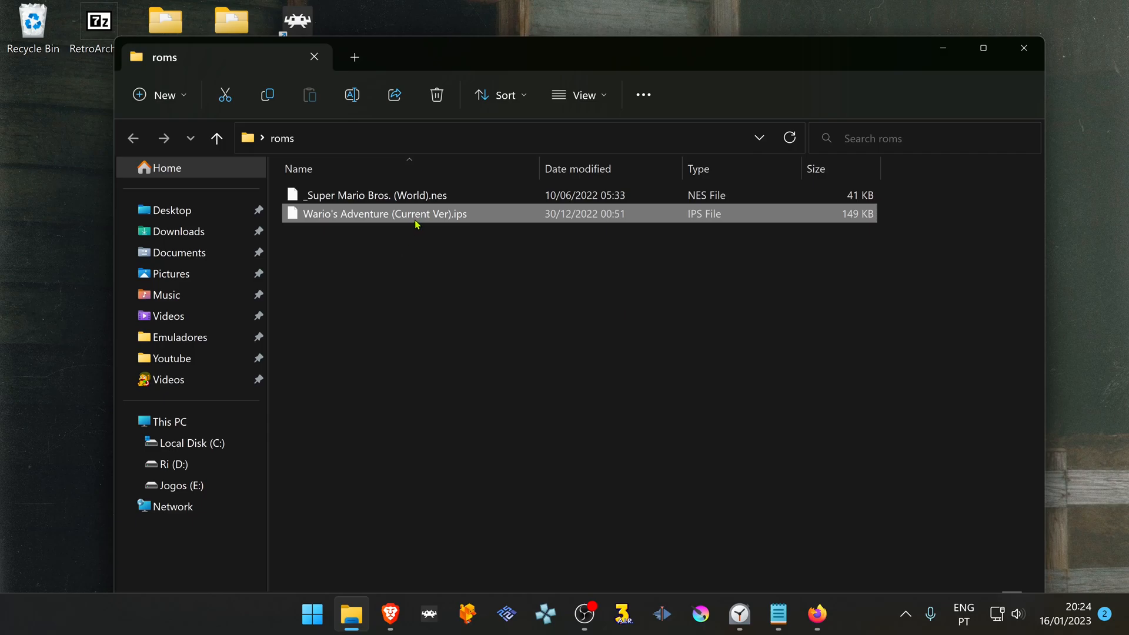
{"action": "mouse_move", "coordinate": [409, 216]}
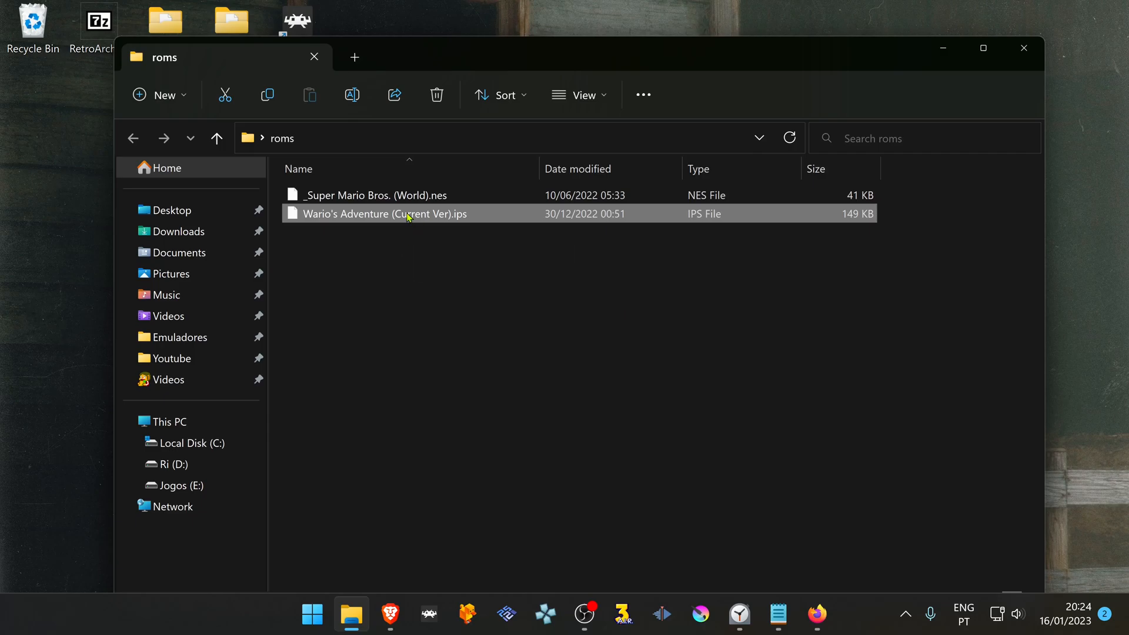
{"action": "left_click", "coordinate": [372, 195]}
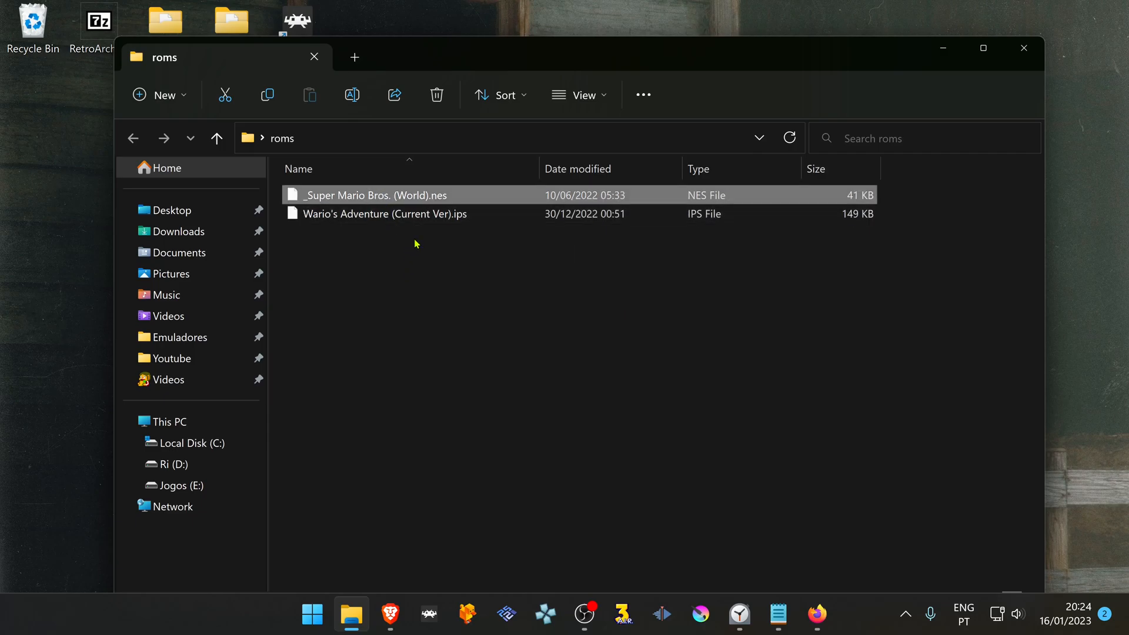
{"action": "left_click", "coordinate": [359, 214]}
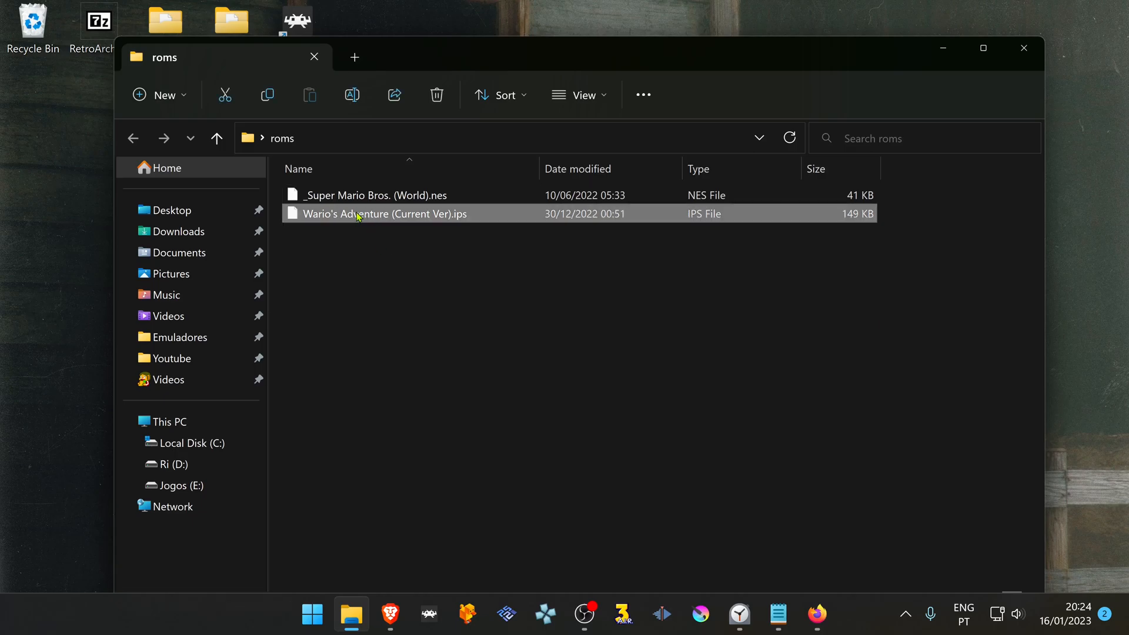
{"action": "left_click", "coordinate": [373, 195]}
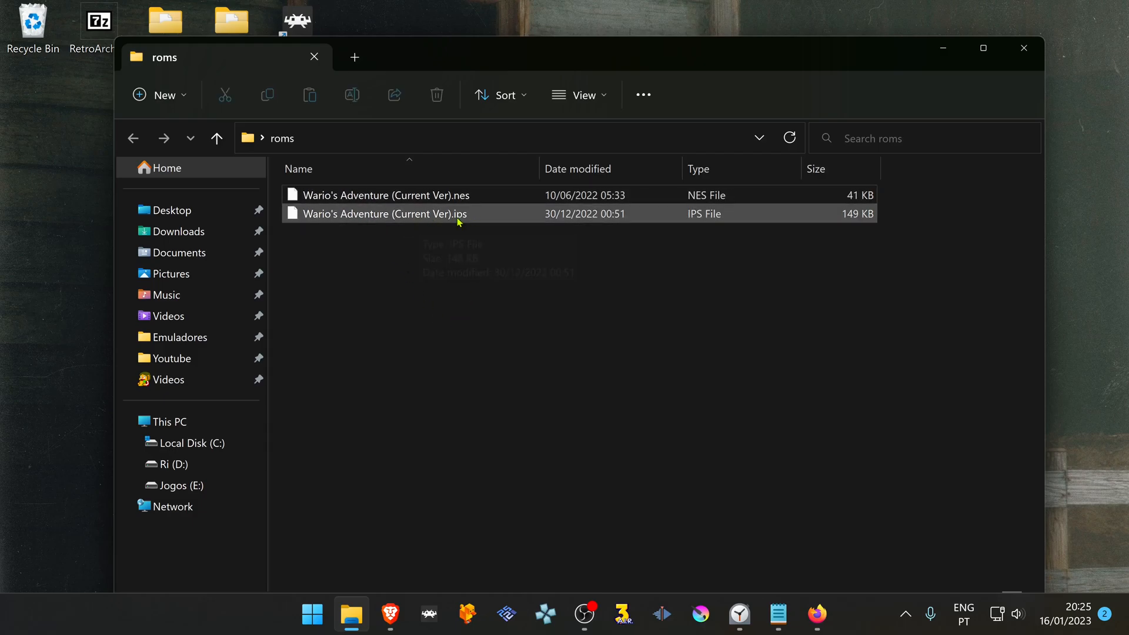
{"action": "left_click", "coordinate": [748, 377]}
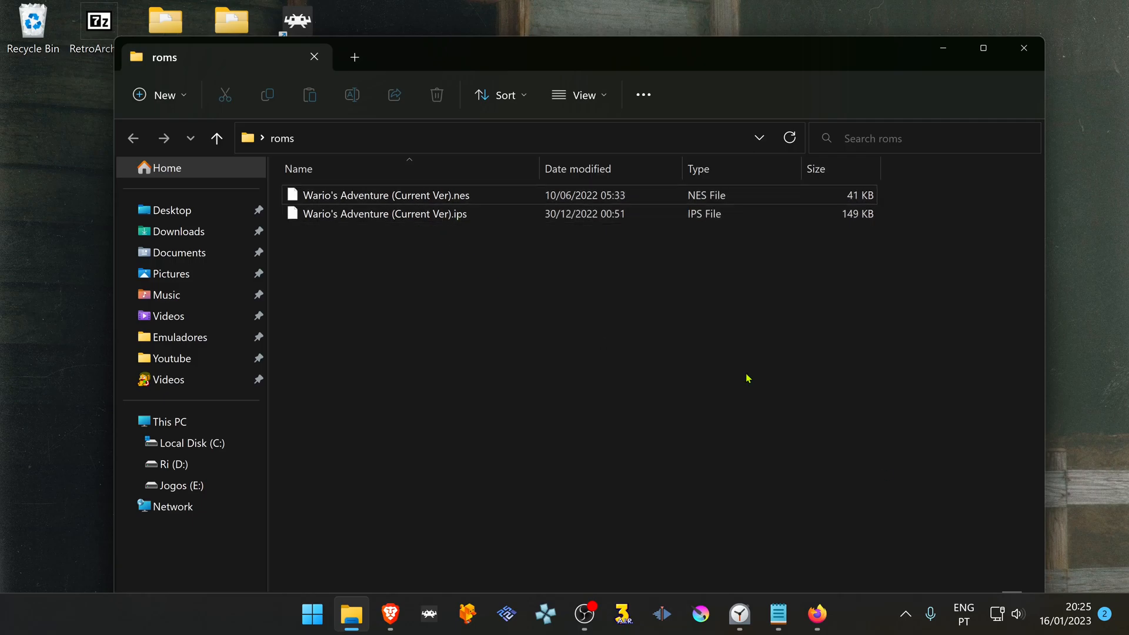
{"action": "mouse_move", "coordinate": [754, 376]}
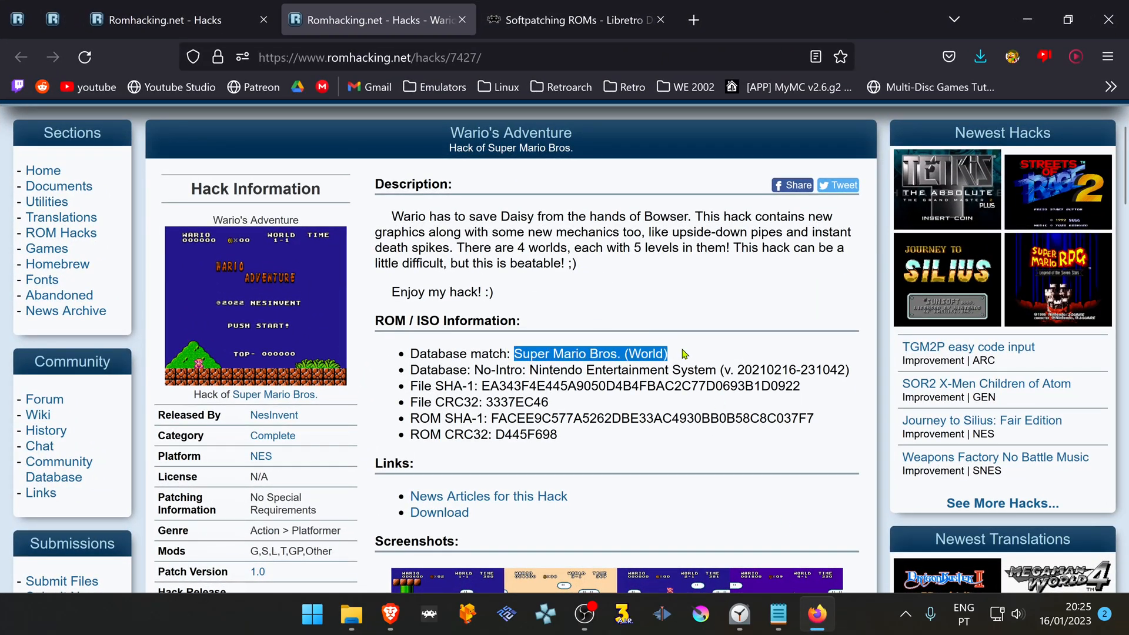
{"action": "mouse_move", "coordinate": [673, 361]}
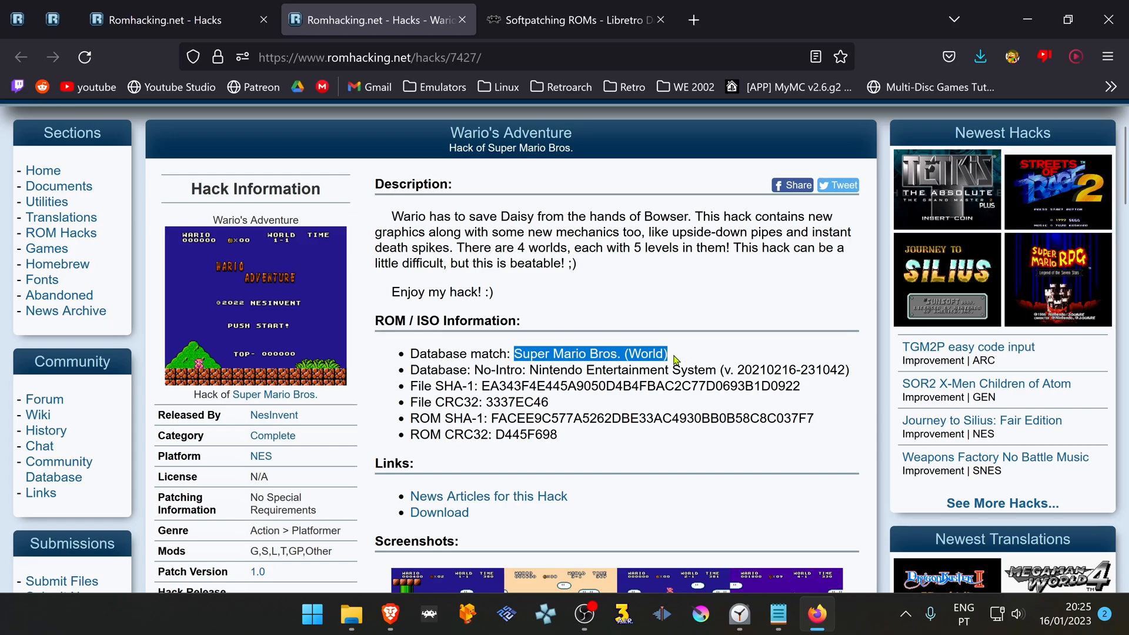
{"action": "mouse_move", "coordinate": [670, 362]}
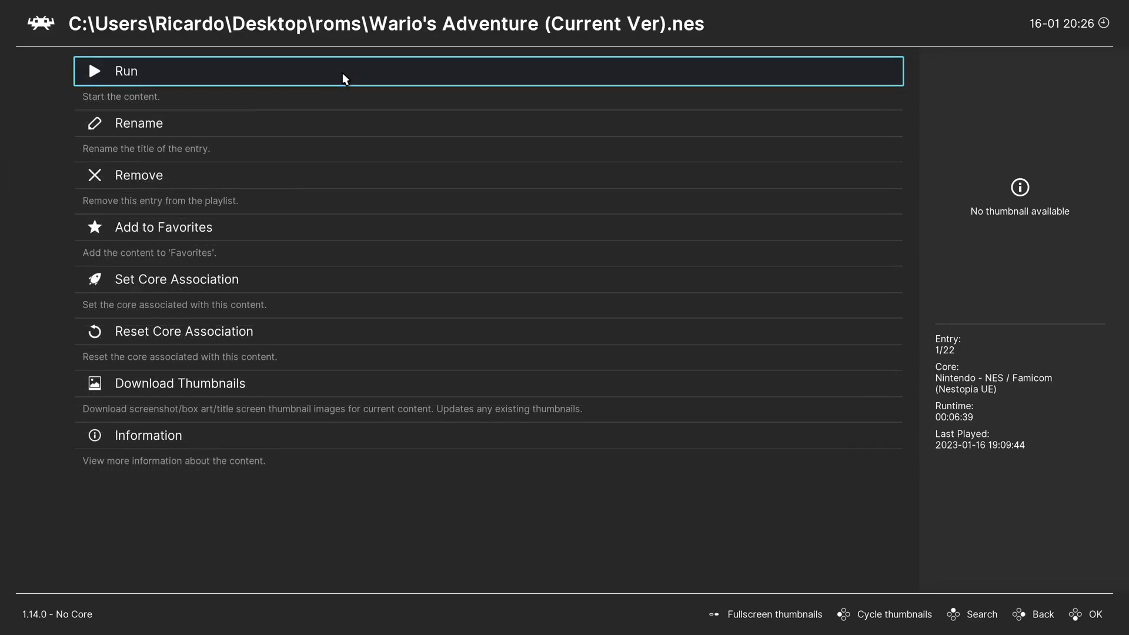
Step: Run the Wario's Adventure (Current Ver).nes playlist entry
{"action": "left_click", "coordinate": [125, 70]}
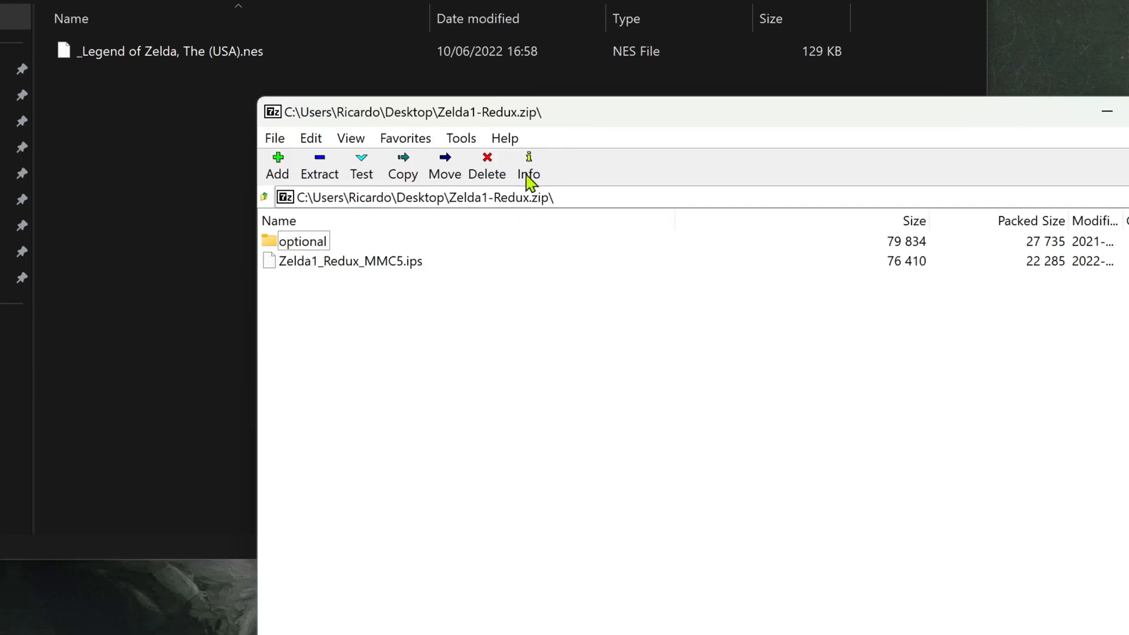
Step: Open Zelda1-Redux.zip, put Zelda1_Redux_MMC5.ips into roms and enter the optional folder
{"action": "double_click", "coordinate": [302, 241]}
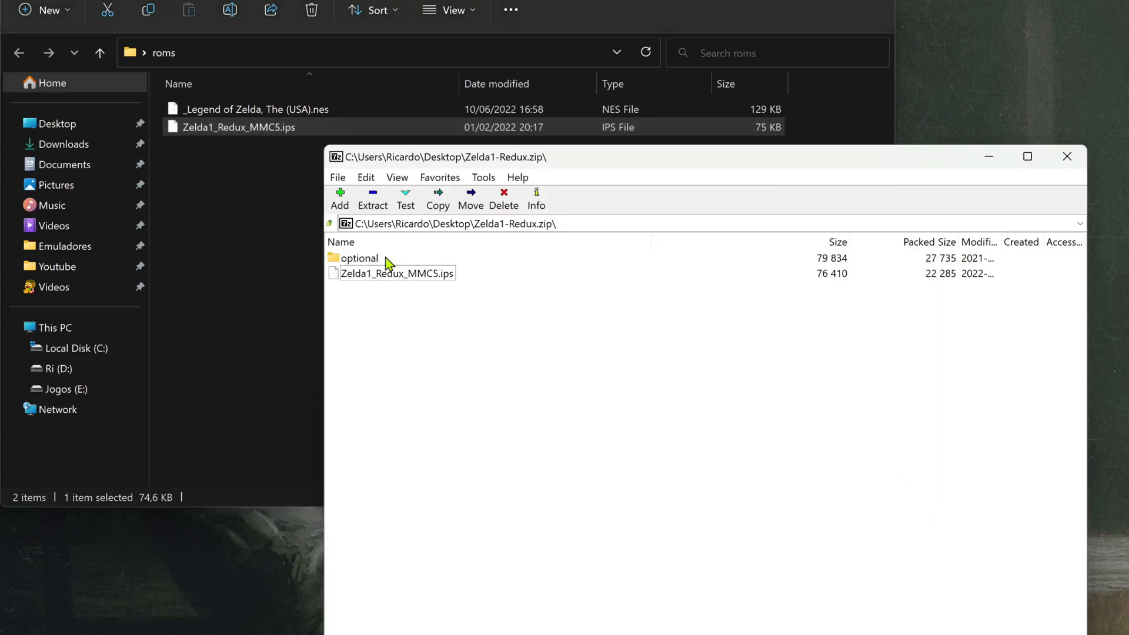
{"action": "mouse_move", "coordinate": [371, 262]}
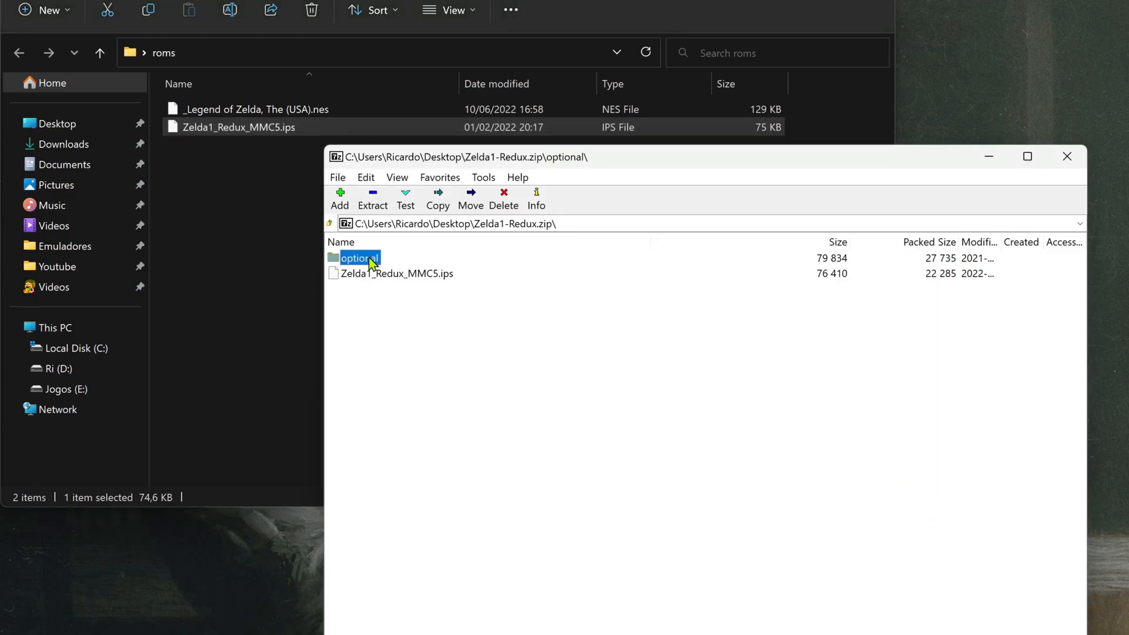
{"action": "double_click", "coordinate": [356, 257]}
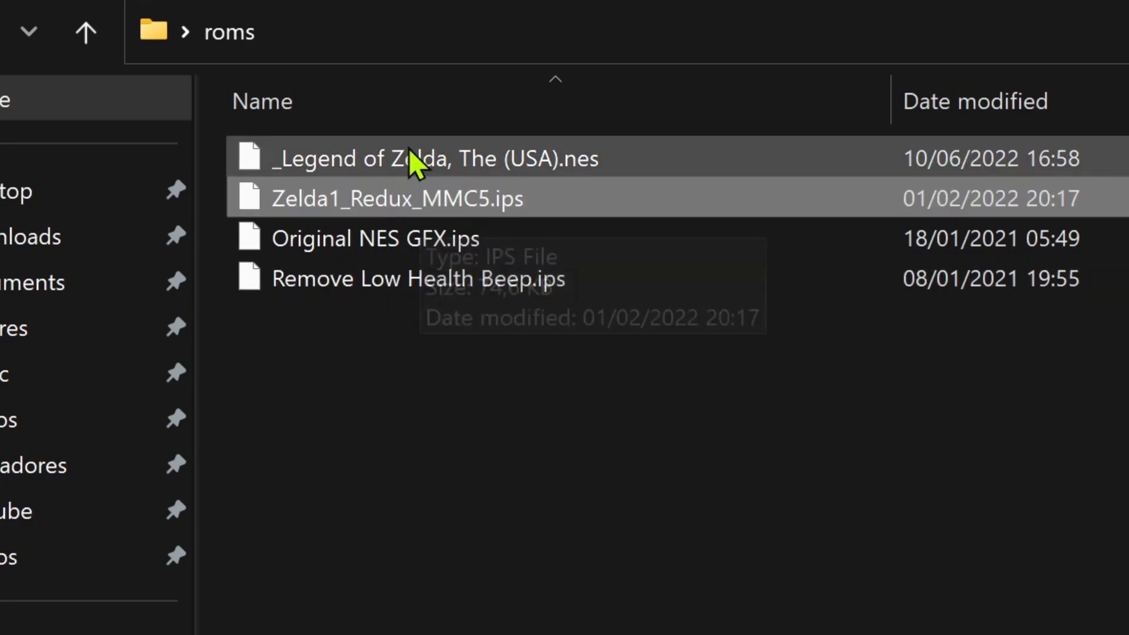
Step: Rename _Legend of Zelda, The (USA).nes to Zelda1_Redux_MMC5.nes
{"action": "key", "text": "F2"}
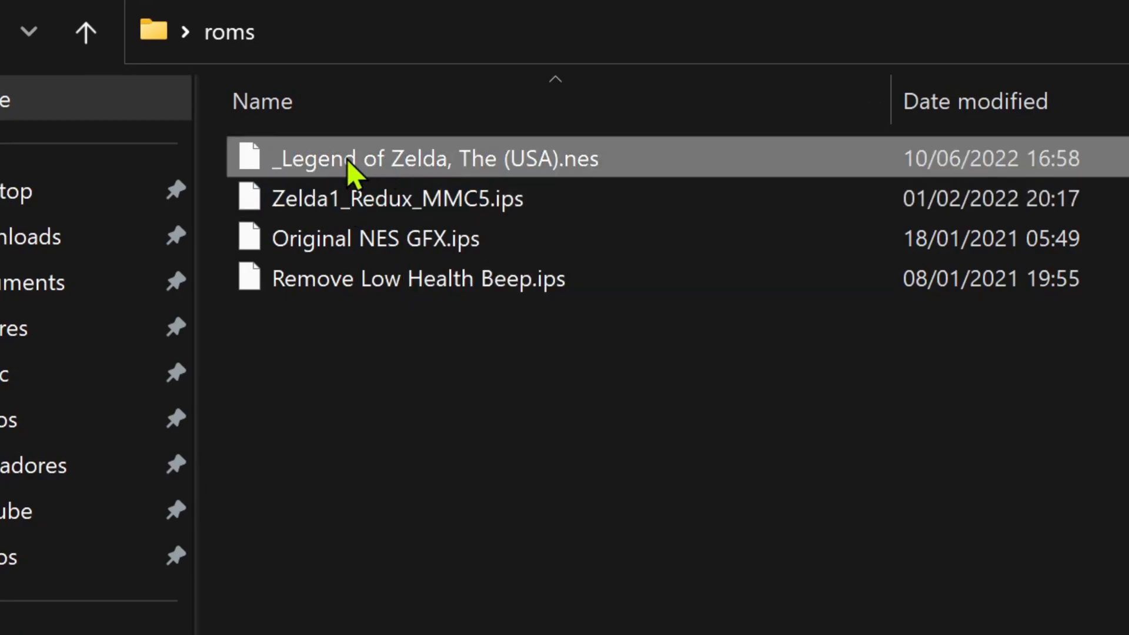
{"action": "type", "text": "Zelda1_Redux_MMC5.nes"}
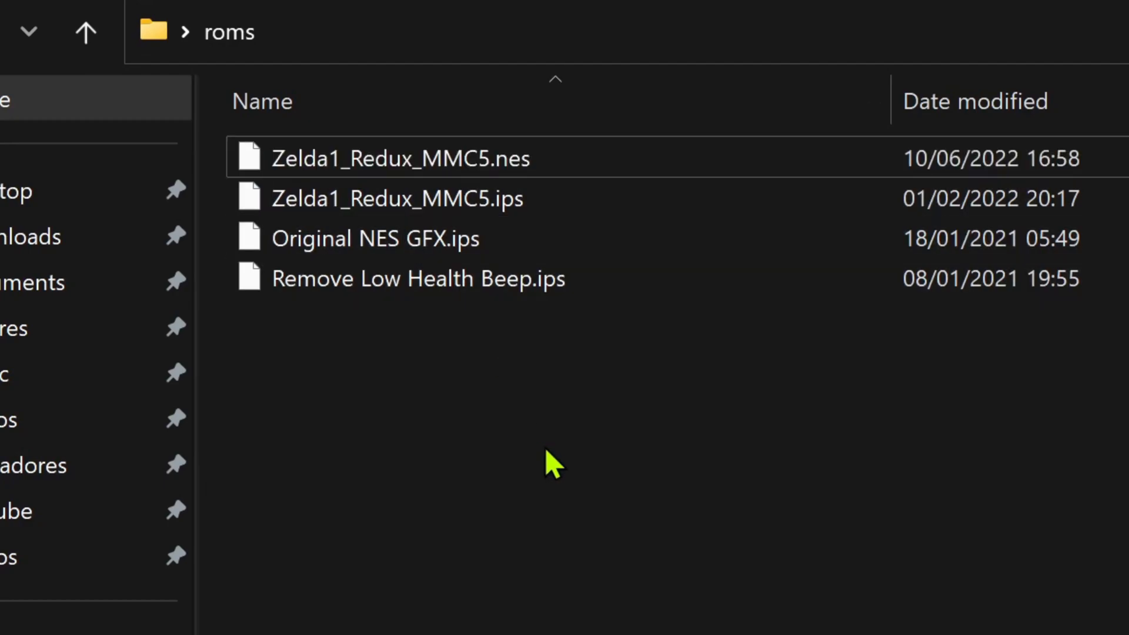
{"action": "mouse_move", "coordinate": [576, 420]}
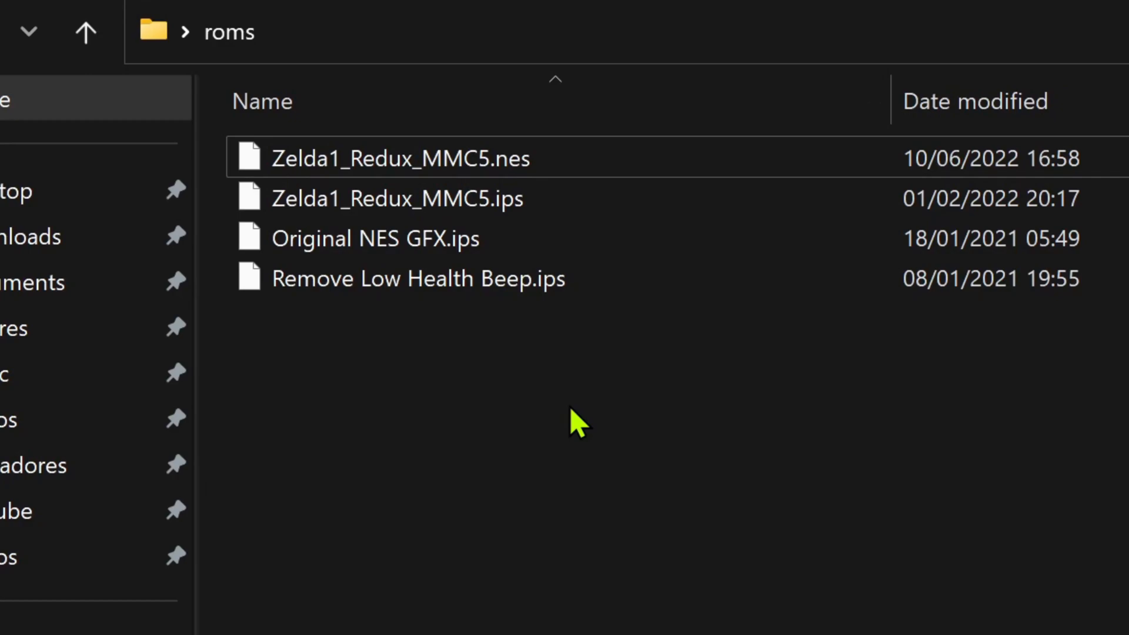
Step: Rename Original NES GFX.ips to Zelda1_Redux_MMC5.ips1, accepting the extension warning
{"action": "left_click", "coordinate": [374, 239]}
{"action": "type", "text": "Zelda1_Redux_MMC5"}
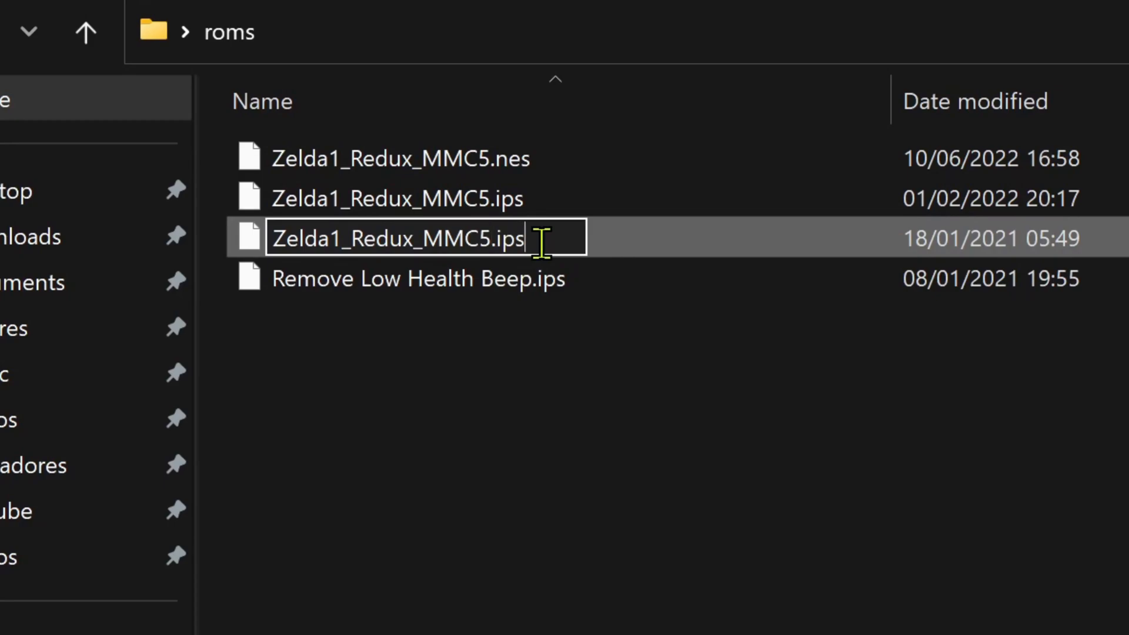
{"action": "type", "text": "1"}
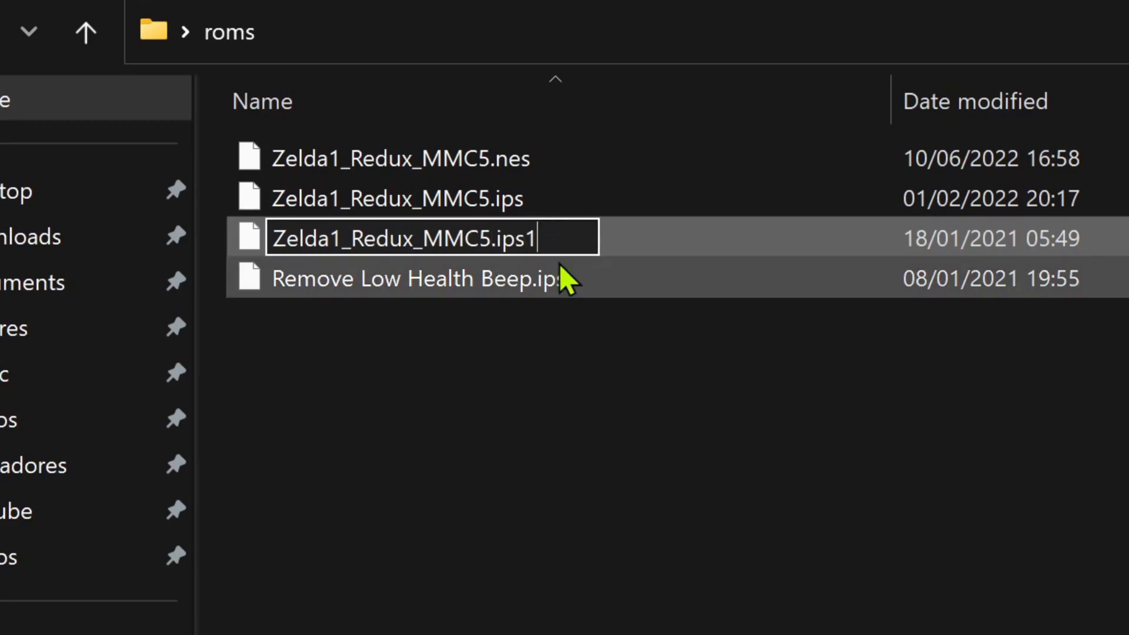
{"action": "key", "text": "Enter"}
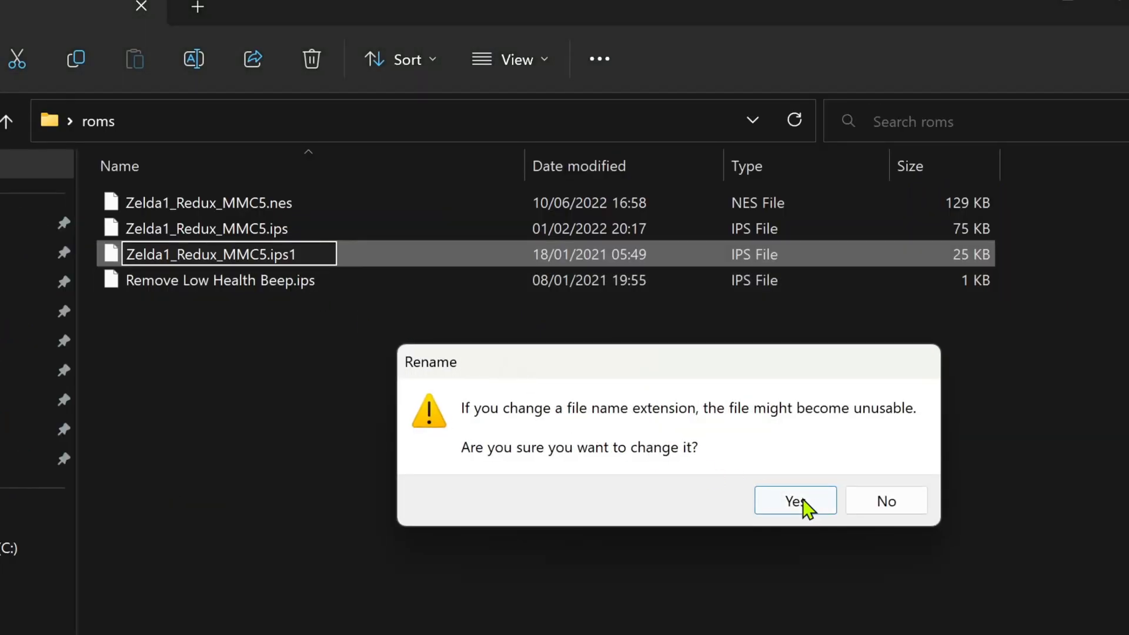
{"action": "left_click", "coordinate": [794, 501]}
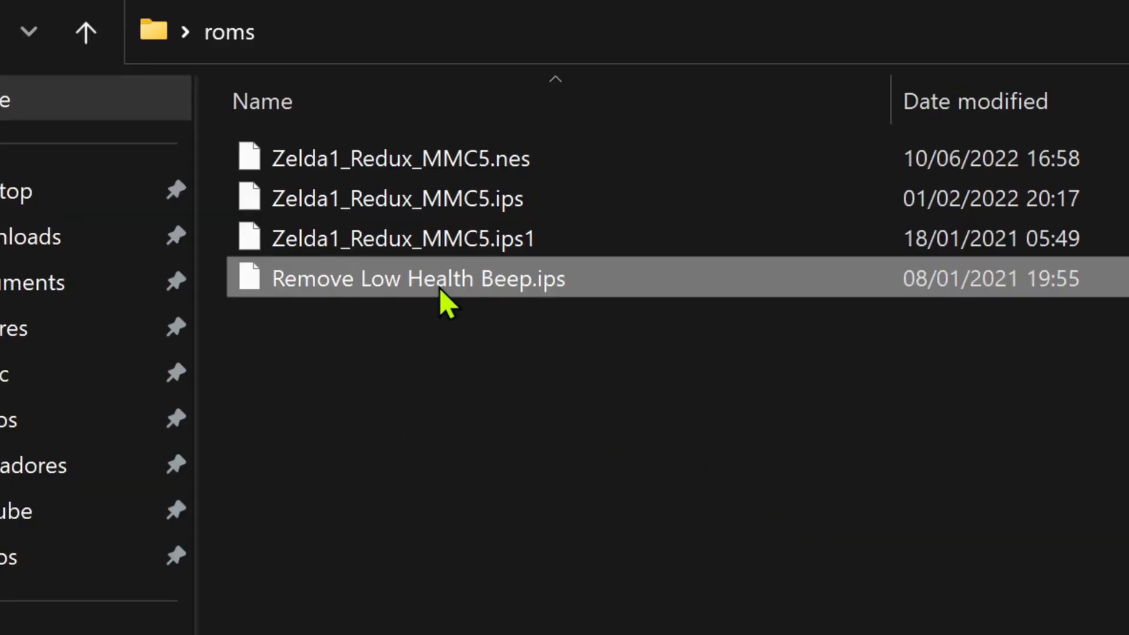
Step: Rename Remove Low Health Beep.ips to Zelda1_Redux_MMC5.ips2, accepting the extension warning
{"action": "type", "text": "Zelda1_Redux_MMC5.ips"}
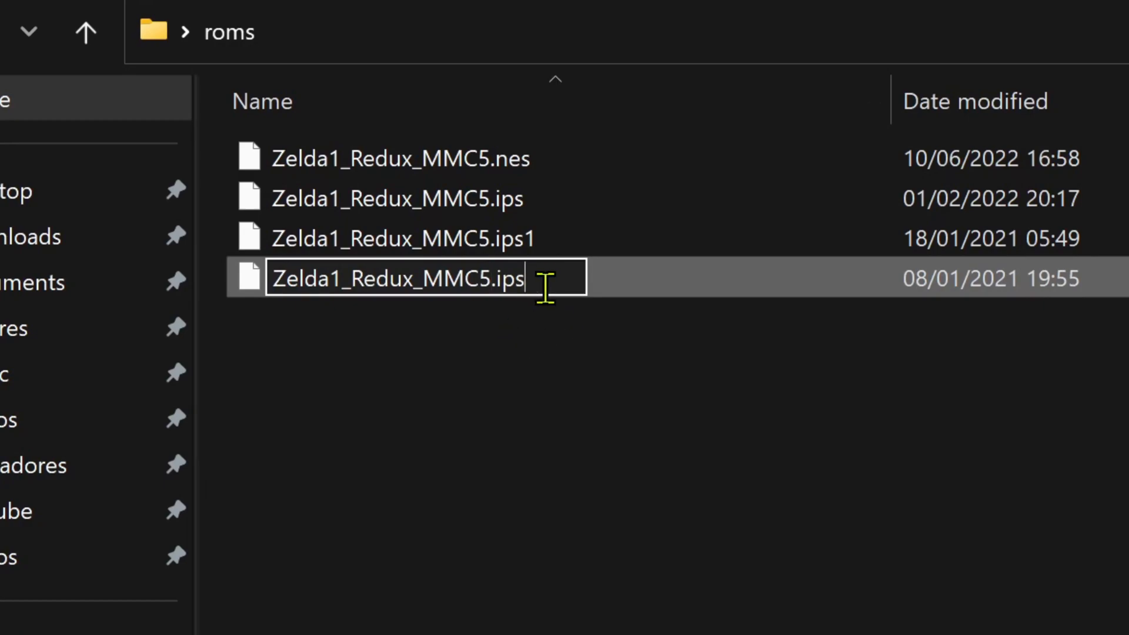
{"action": "type", "text": "2"}
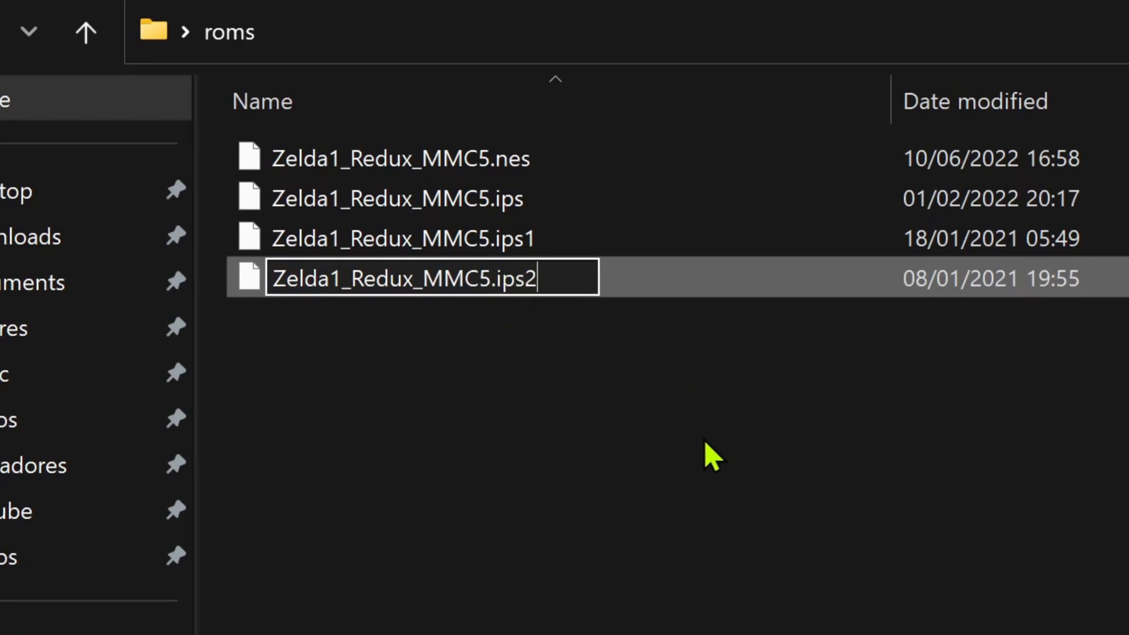
{"action": "mouse_move", "coordinate": [670, 461]}
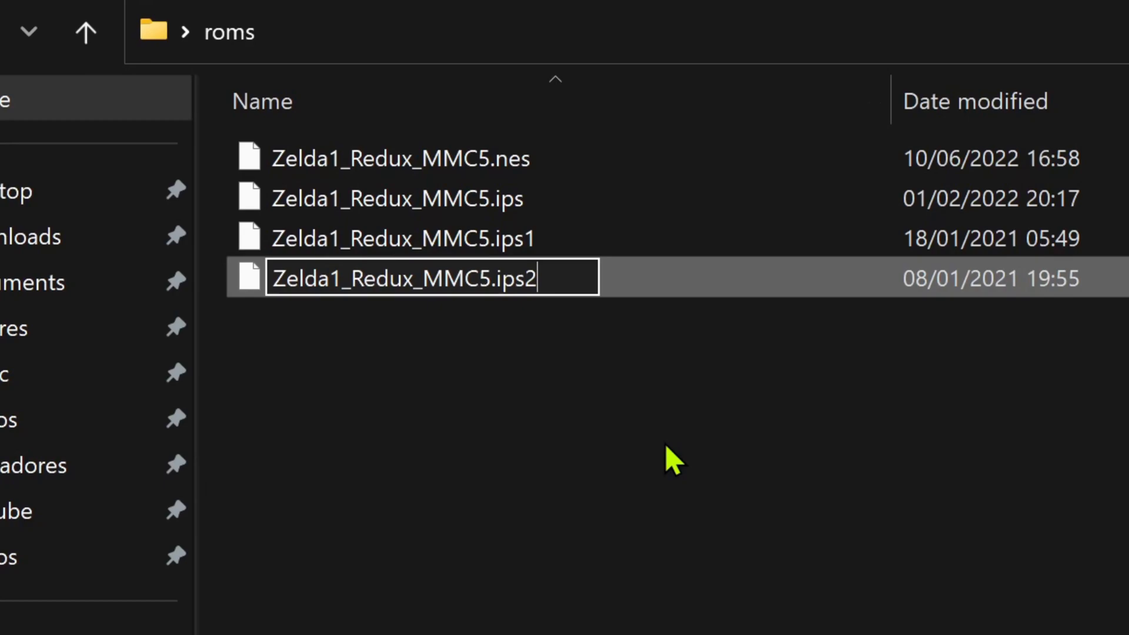
{"action": "key", "text": "Enter"}
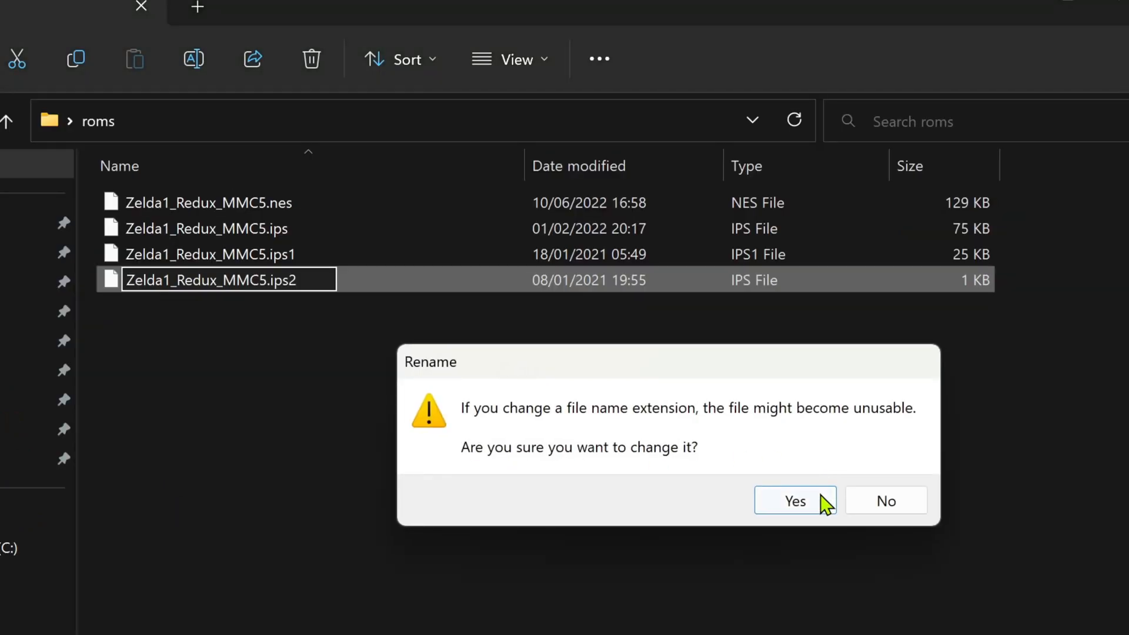
{"action": "left_click", "coordinate": [795, 500]}
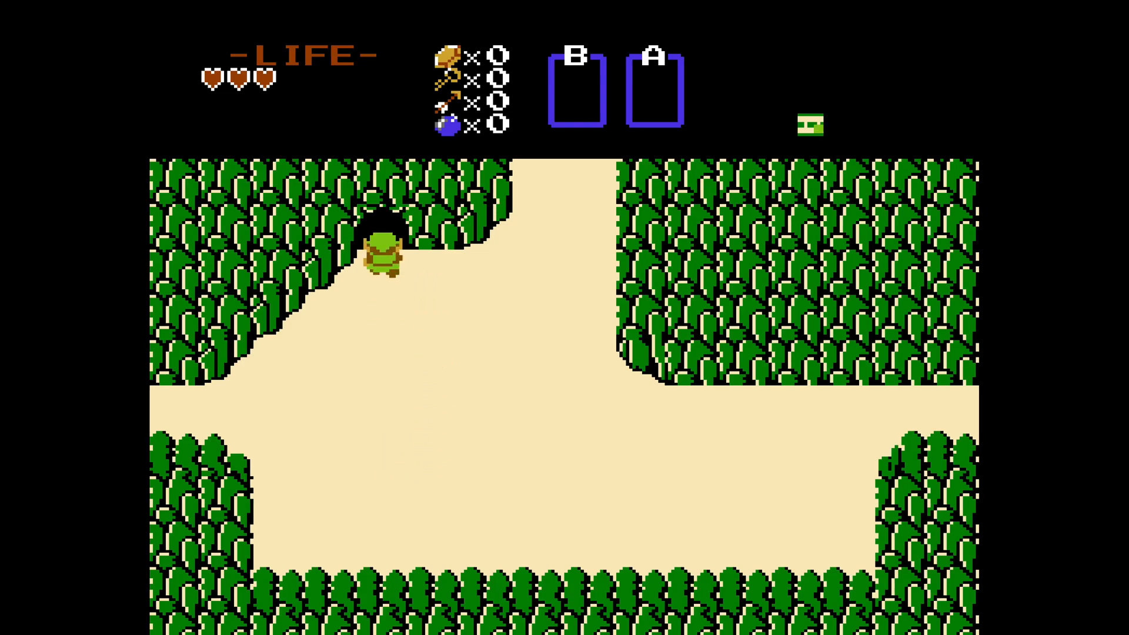
Step: Reset the patched Zelda to its title screen and start playing
{"action": "key", "text": "Up"}
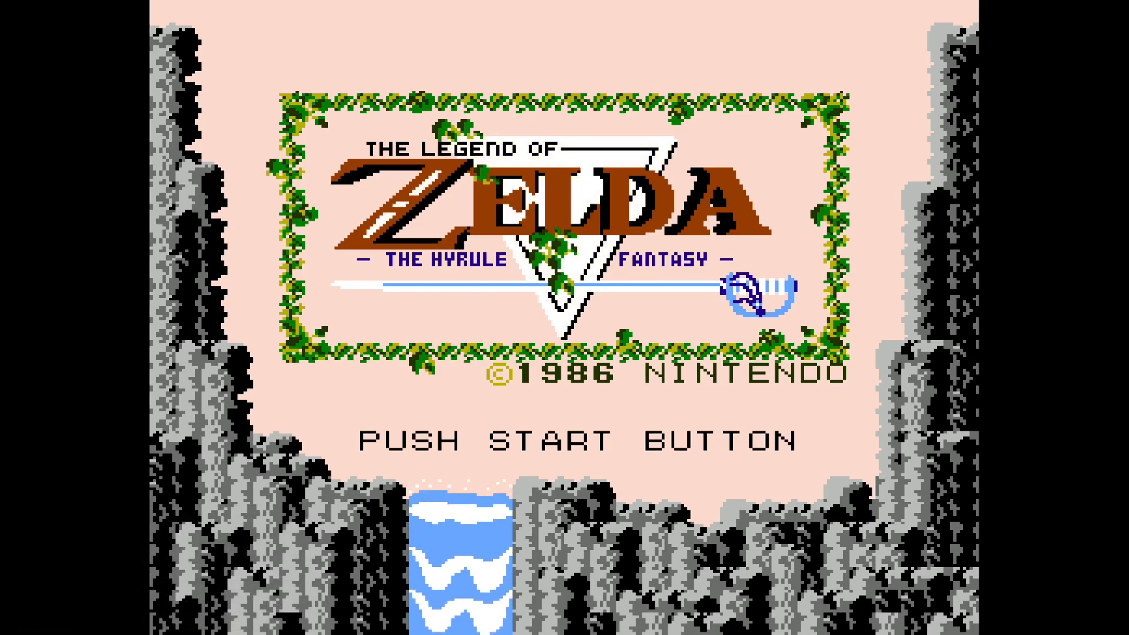
{"action": "key", "text": "enter"}
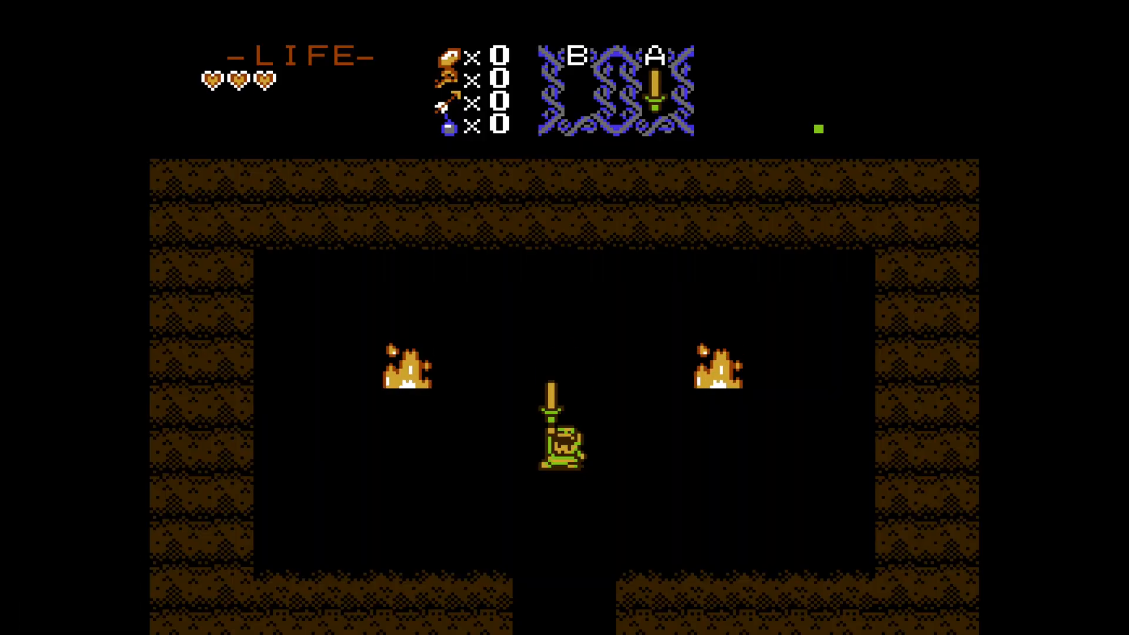